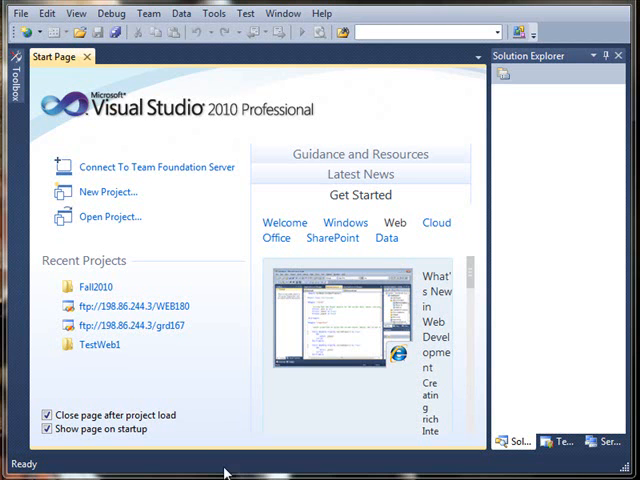
mouse_move(142, 241)
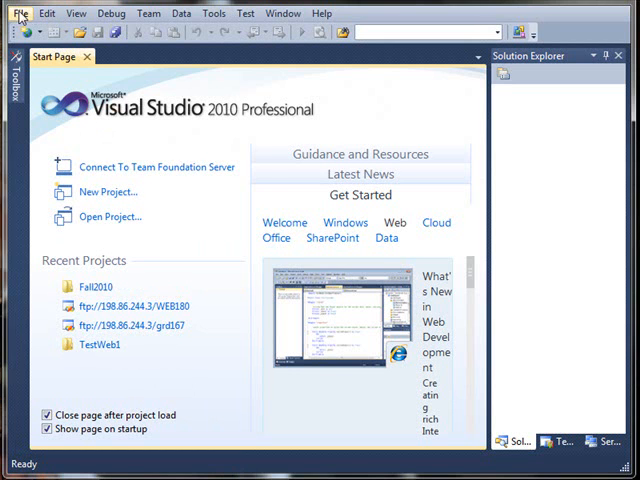
Step: Start a new web site from the File menu after the earlier project creation failed
left_click(12, 13)
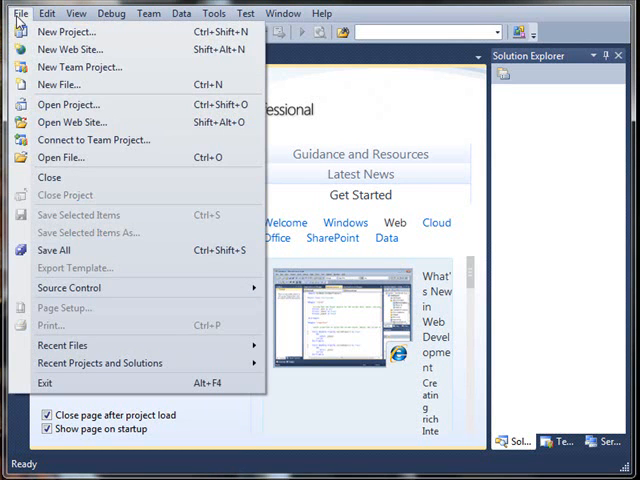
mouse_move(60, 80)
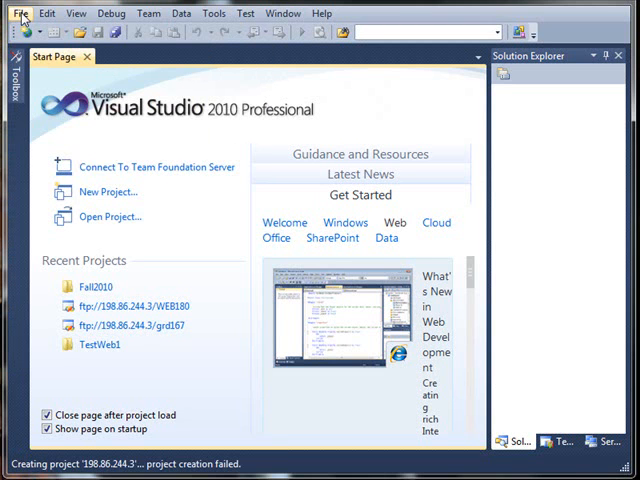
left_click(45, 14)
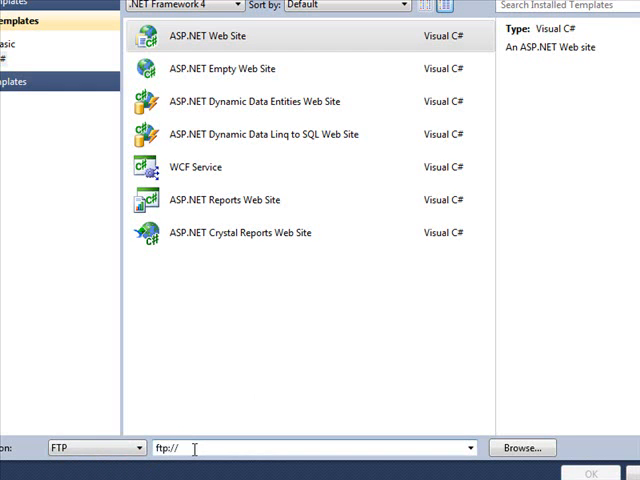
Step: Create the web site at FTP location ftp://198.86.244.3/WEB180
type("198.86")
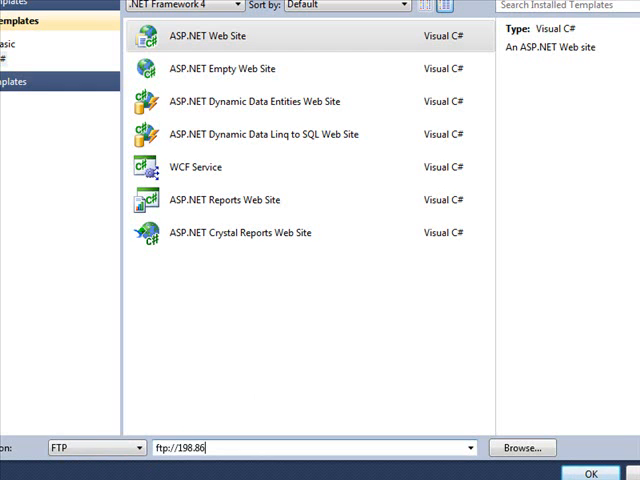
type(".244.3/WEB180")
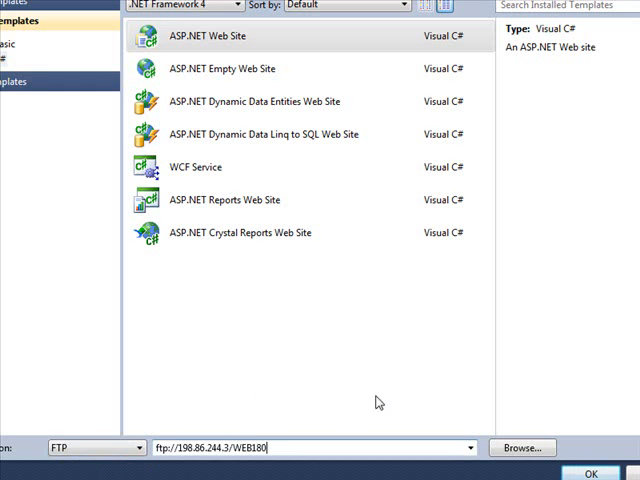
left_click(589, 475)
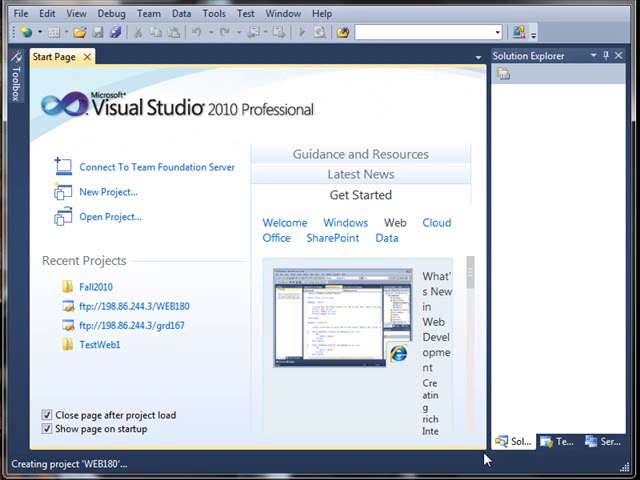
mouse_move(347, 464)
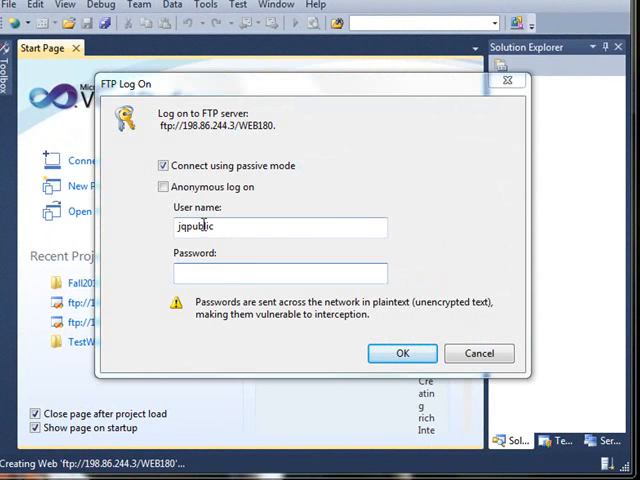
Step: Log on to the FTP server with the user name and password so Default.aspx opens
left_click(279, 273)
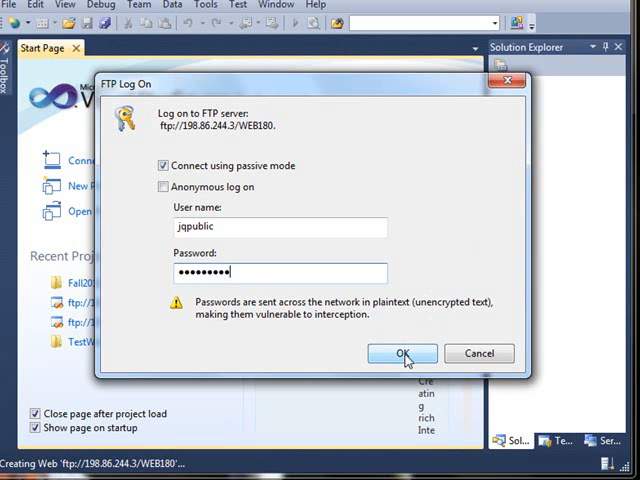
left_click(401, 353)
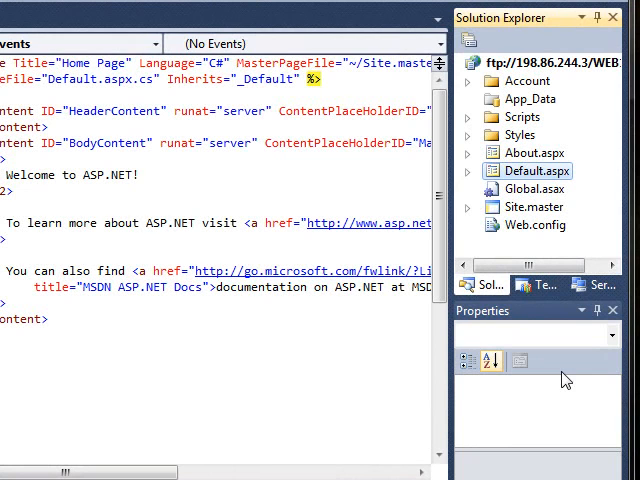
Step: Close Default.aspx, leaving the WEB180 site open with no documents
left_click(534, 170)
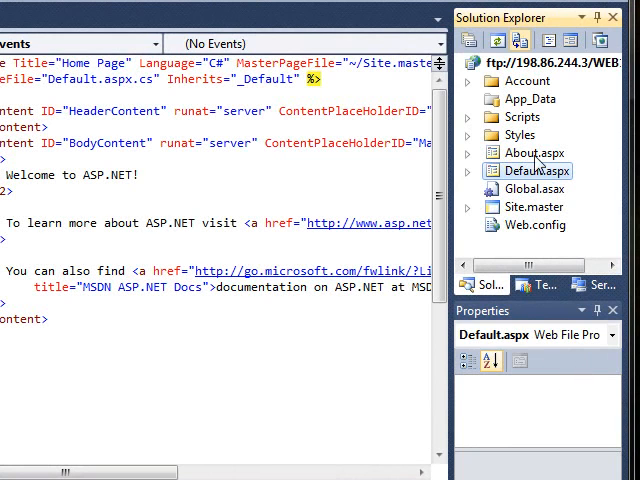
left_click(550, 63)
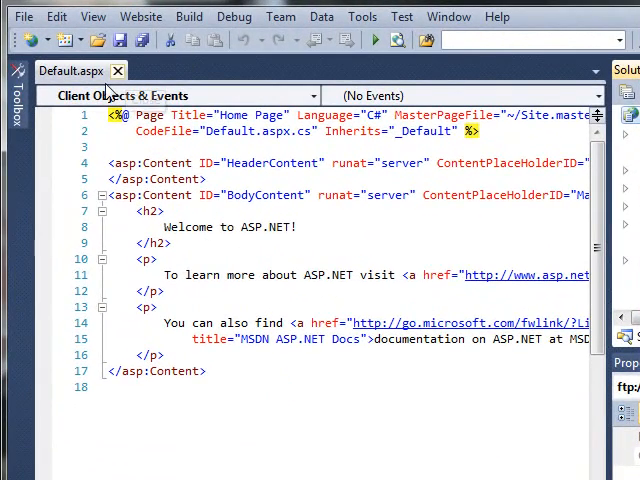
mouse_move(117, 71)
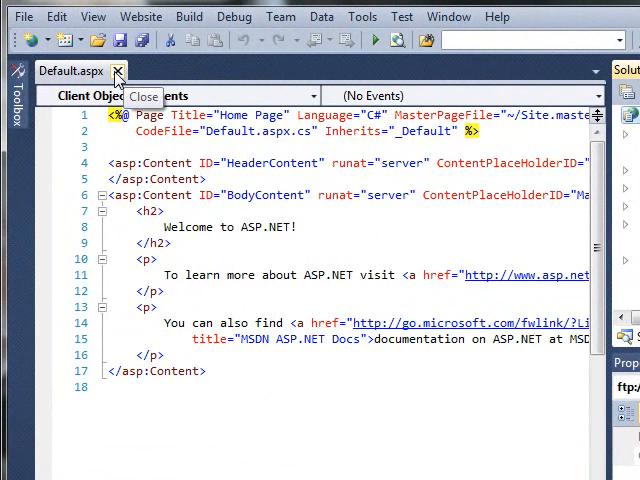
left_click(118, 69)
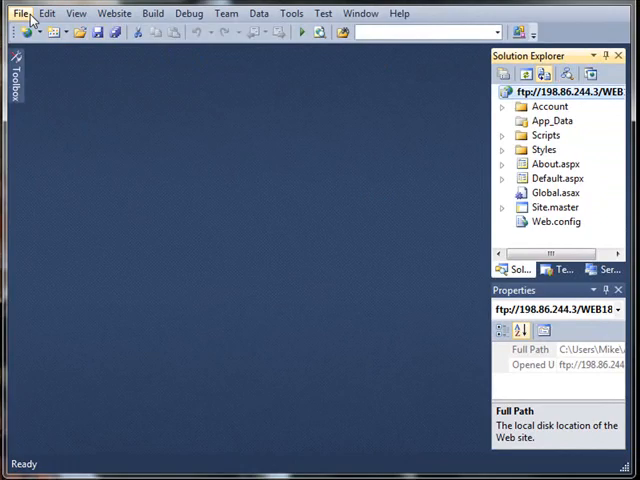
Step: Close the WEB180 project and bring up the Open Web Site dialog
left_click(18, 13)
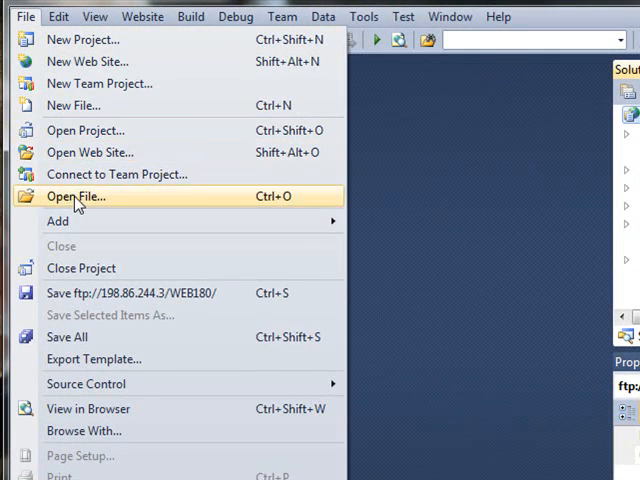
mouse_move(85, 385)
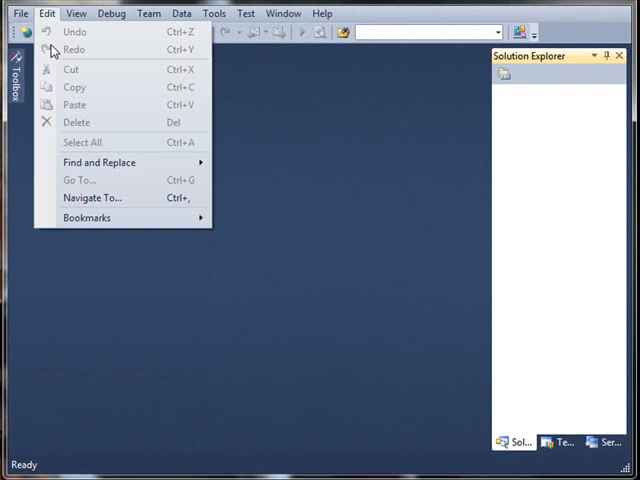
left_click(14, 13)
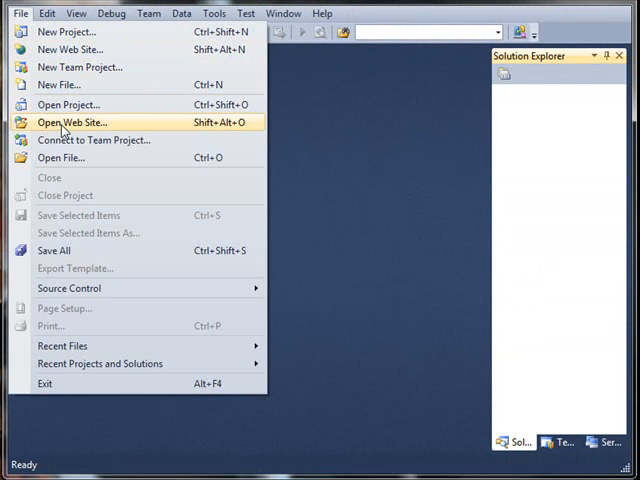
left_click(70, 122)
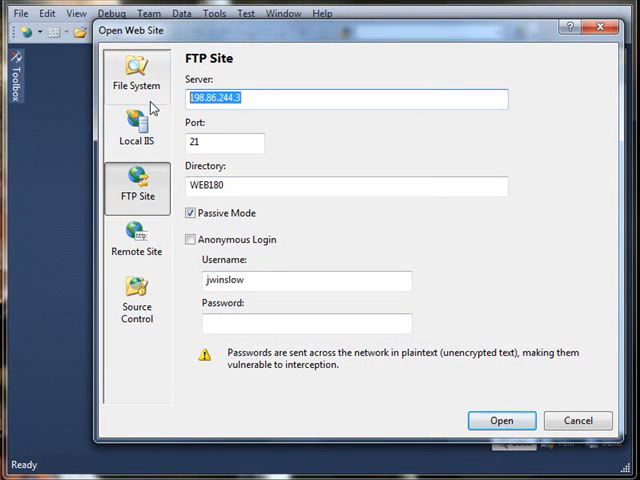
Step: Fill the FTP Site details for 198.86.244.3 port 21, directory WEB180, passive mode, user jqpubli and password
left_click(223, 142)
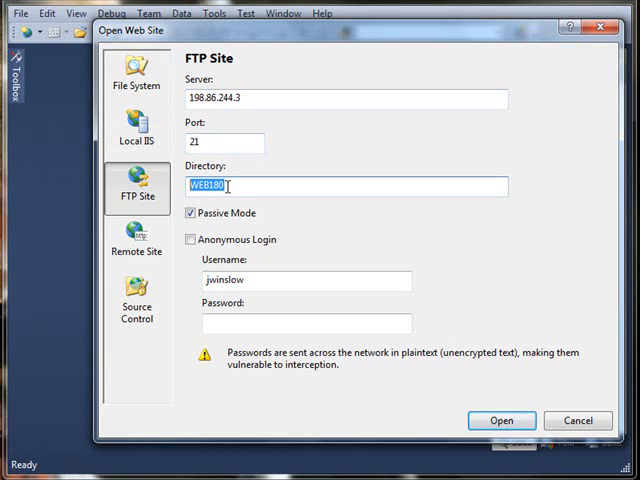
left_click(190, 212)
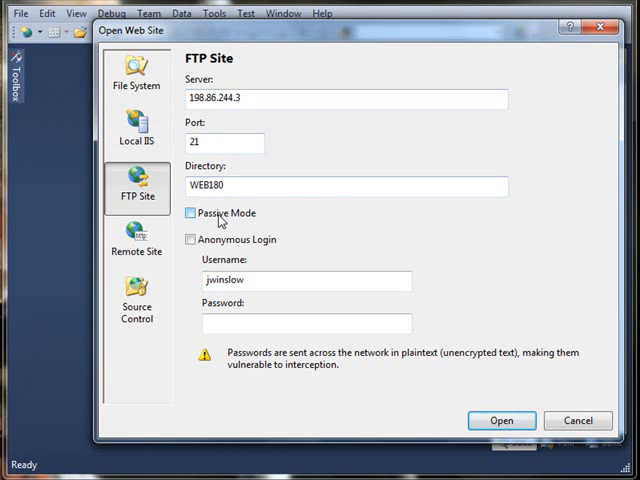
left_click(191, 212)
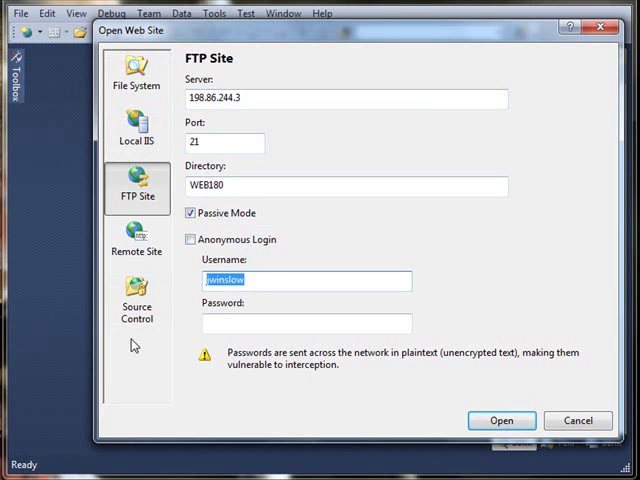
type("jqpublic")
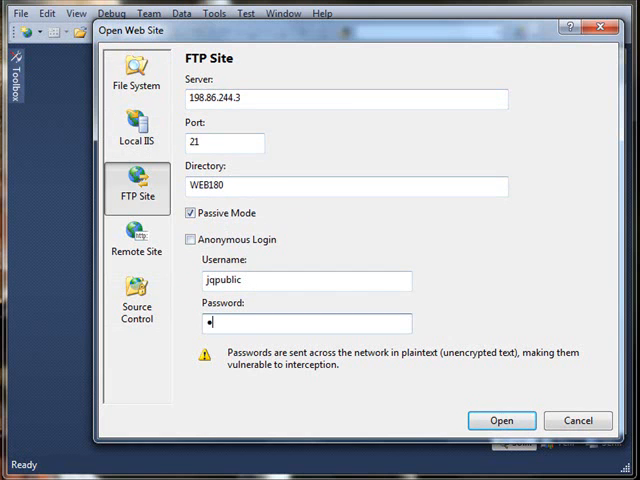
type("*")
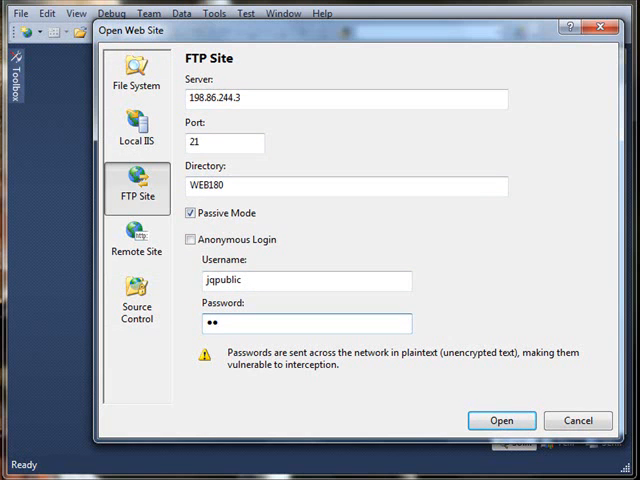
type("••••••")
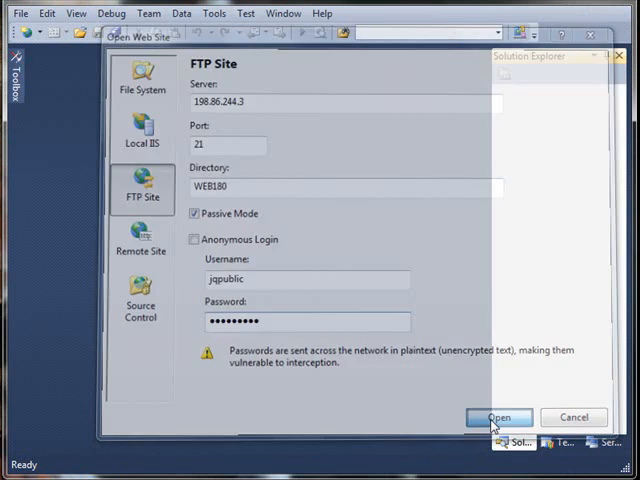
Step: Open the WEB180 site from the FTP server and let it load into Solution Explorer
left_click(499, 417)
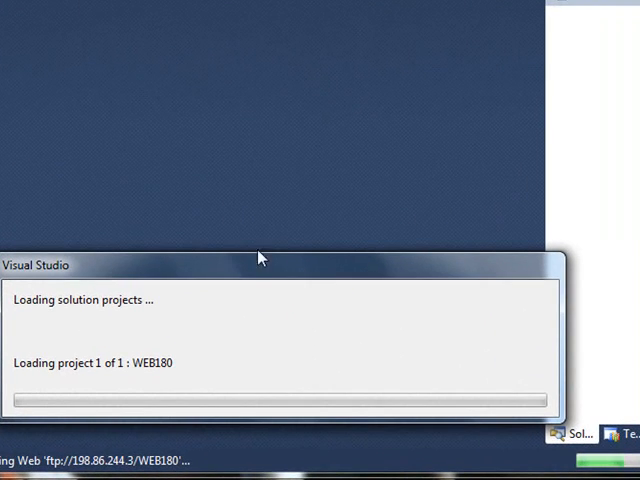
mouse_move(596, 172)
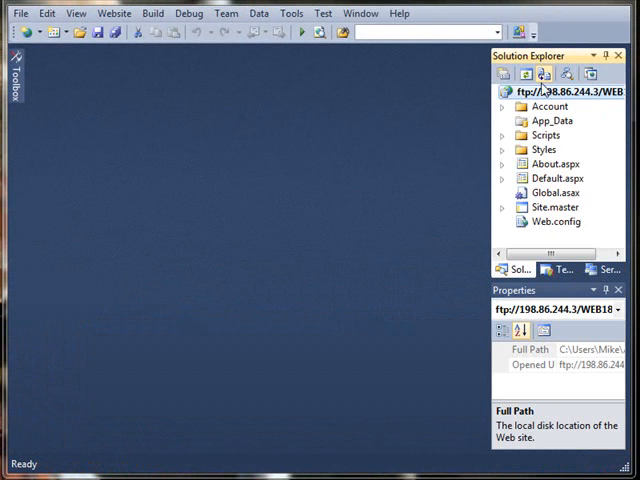
Step: Open About.aspx and view it in Design mode showing the ABOUT heading
left_click(555, 164)
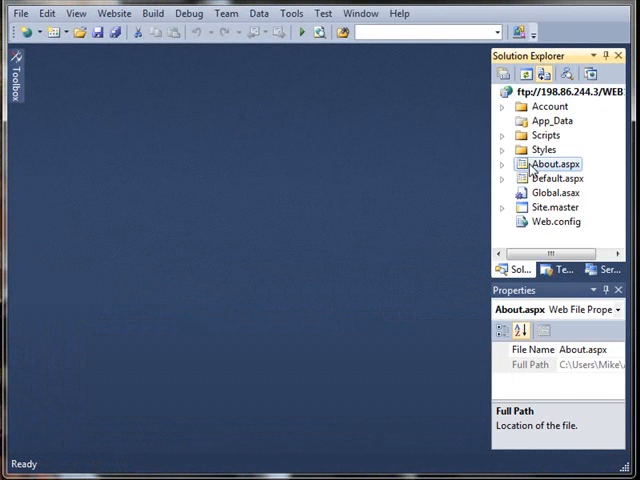
double_click(555, 163)
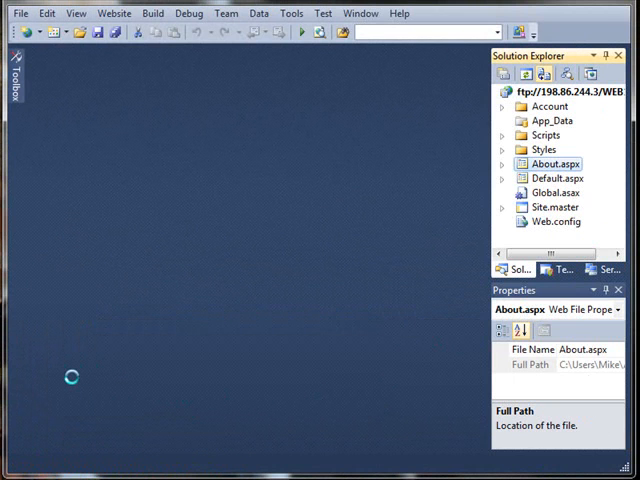
double_click(558, 163)
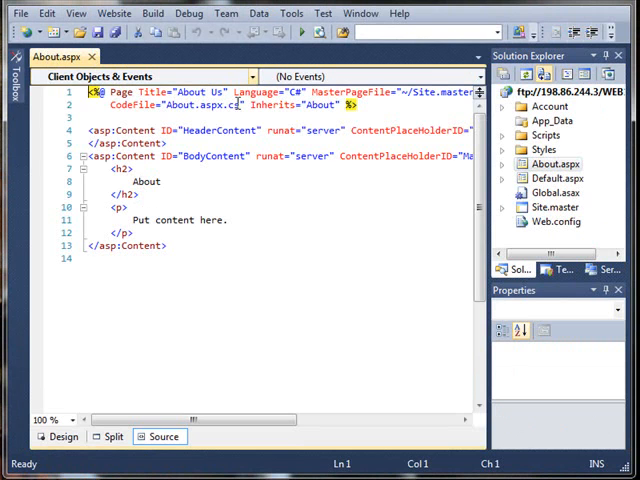
left_click(61, 437)
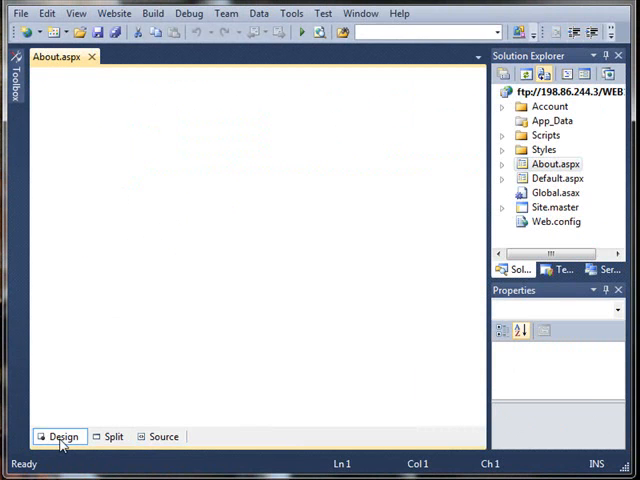
mouse_move(368, 251)
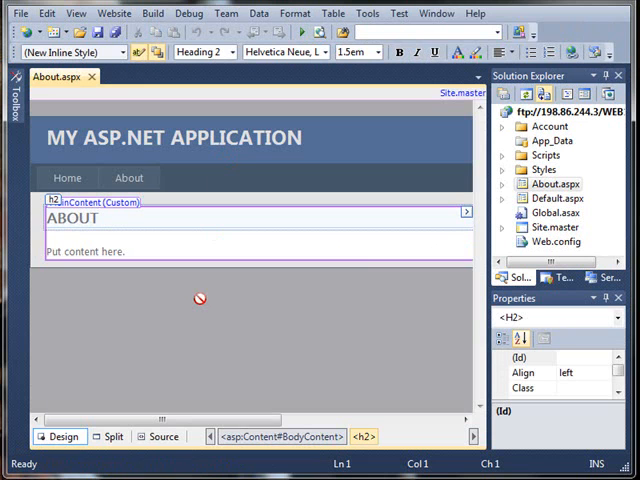
mouse_move(533, 187)
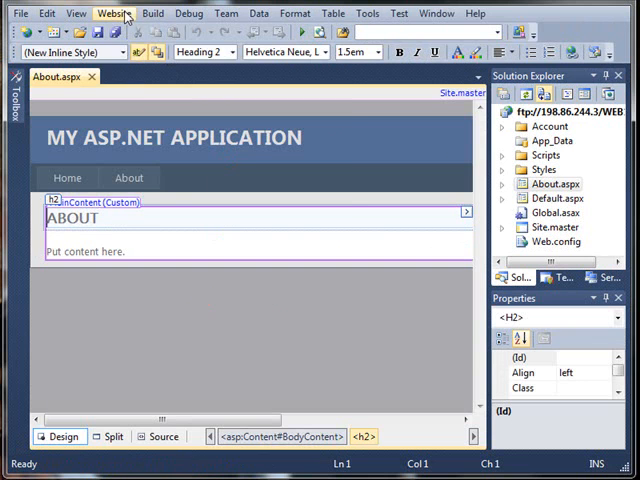
Step: Set the site's Start Options to use a custom server with an http: base URL
left_click(110, 14)
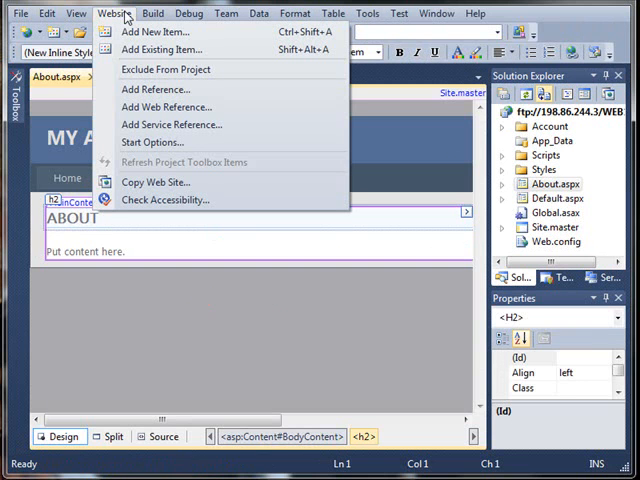
mouse_move(165, 141)
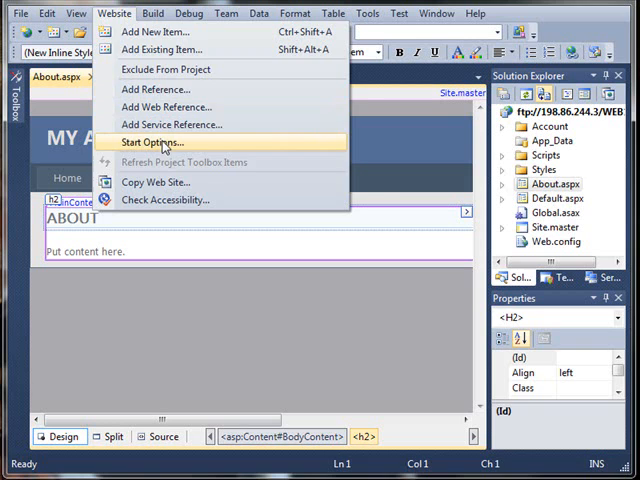
left_click(153, 141)
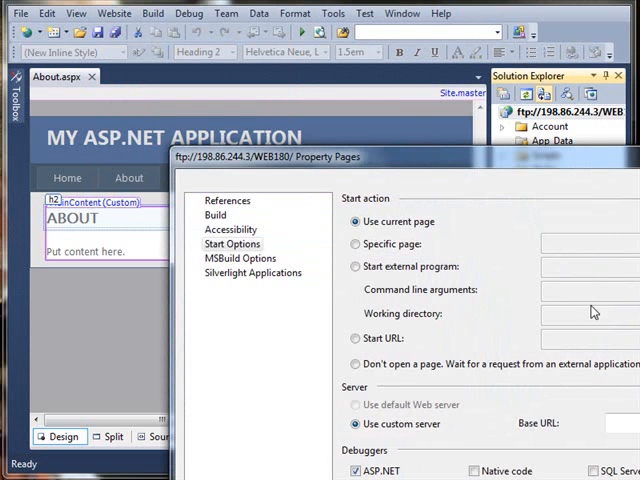
left_click(620, 418)
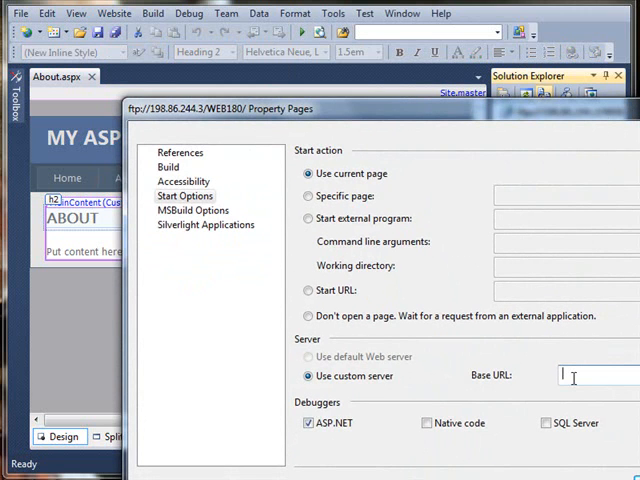
type("http:")
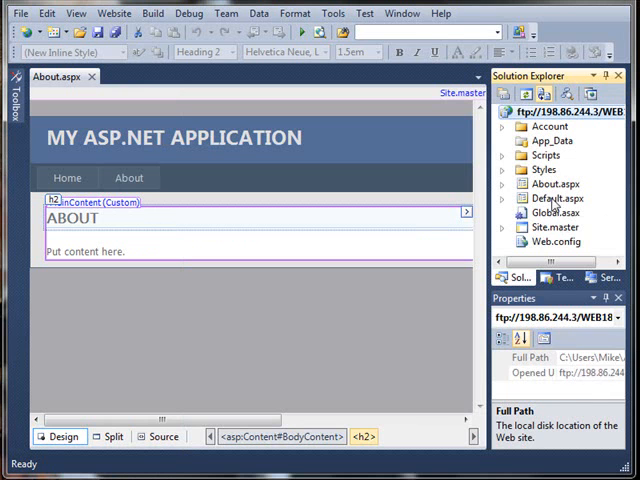
Step: Launch About.aspx in the web browser via View in Browser
right_click(550, 183)
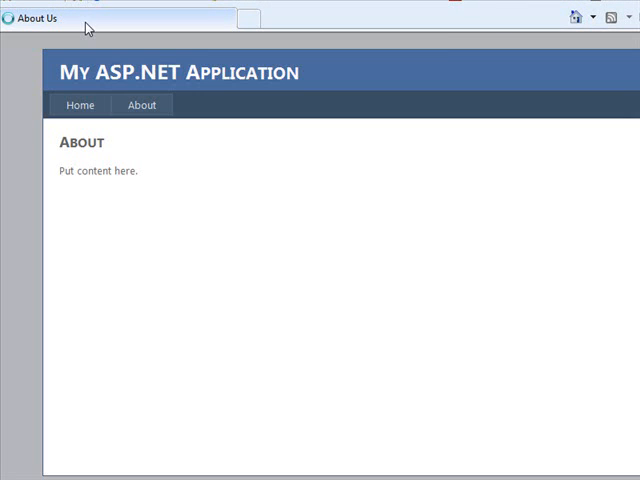
mouse_move(152, 174)
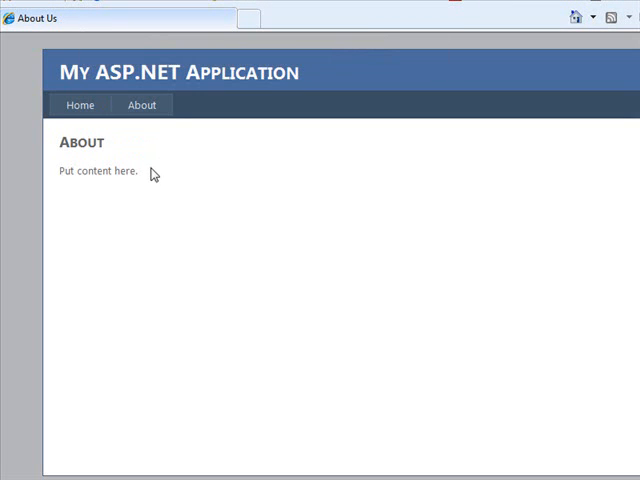
mouse_move(195, 158)
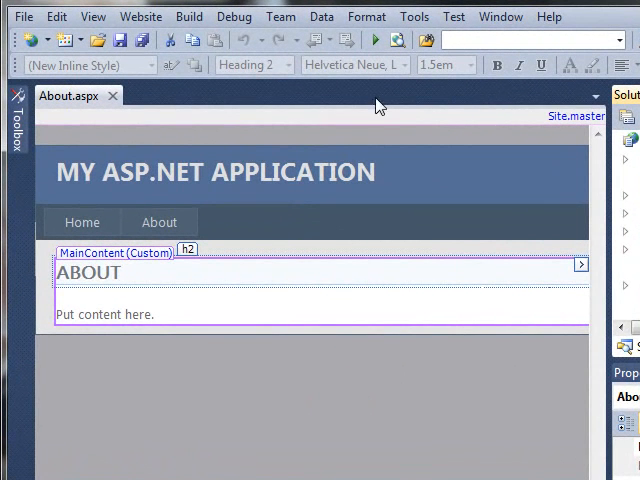
mouse_move(160, 97)
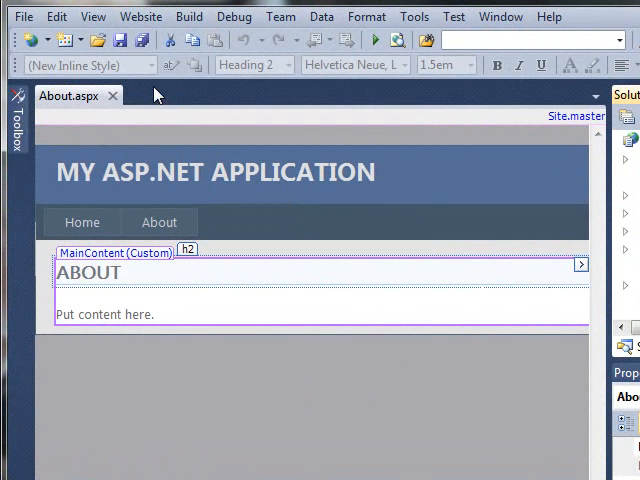
mouse_move(155, 96)
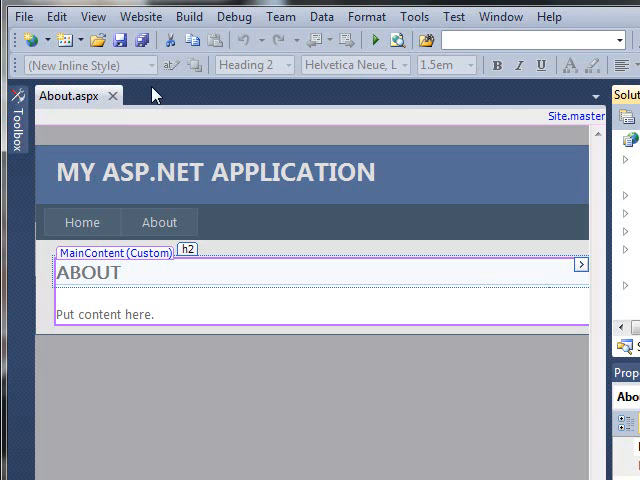